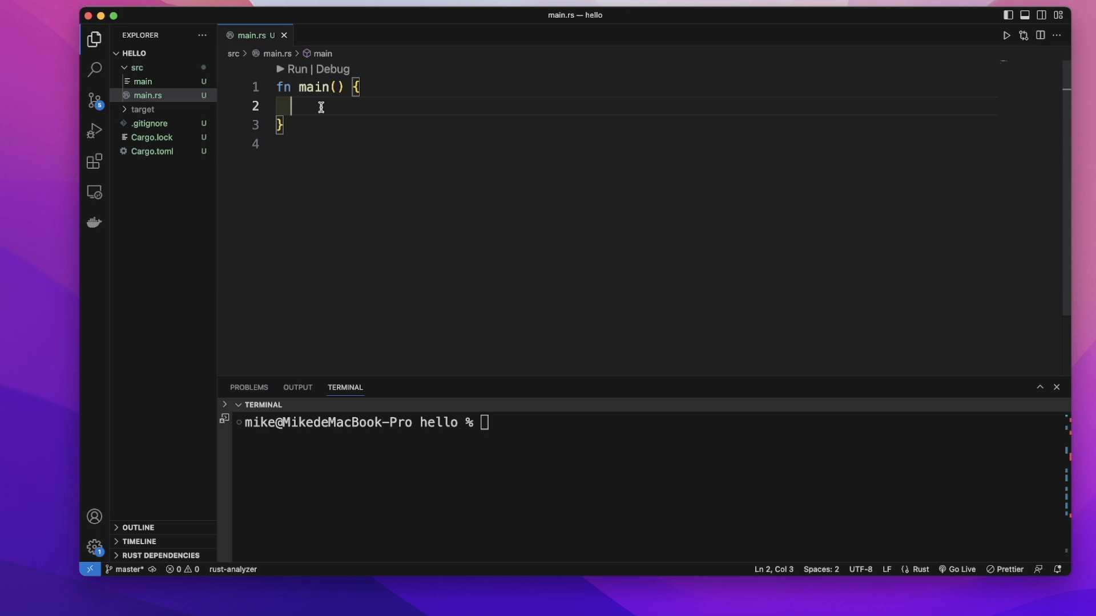
On line 2, type let a: [i32; 5] = [1,2,3,4,5]; inside fn main.
type("let a :")
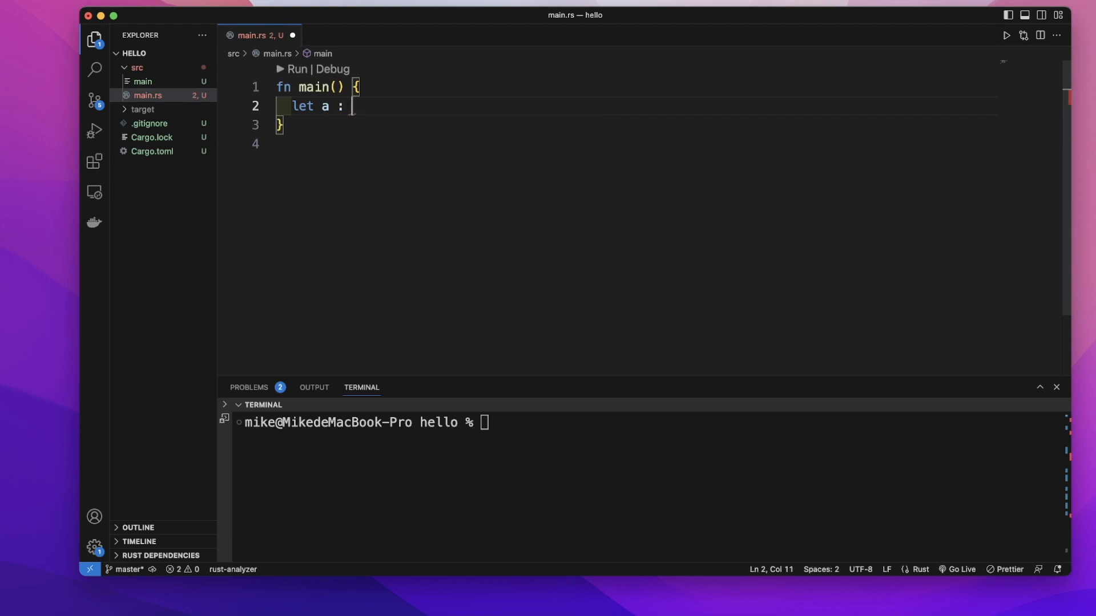
type("[")
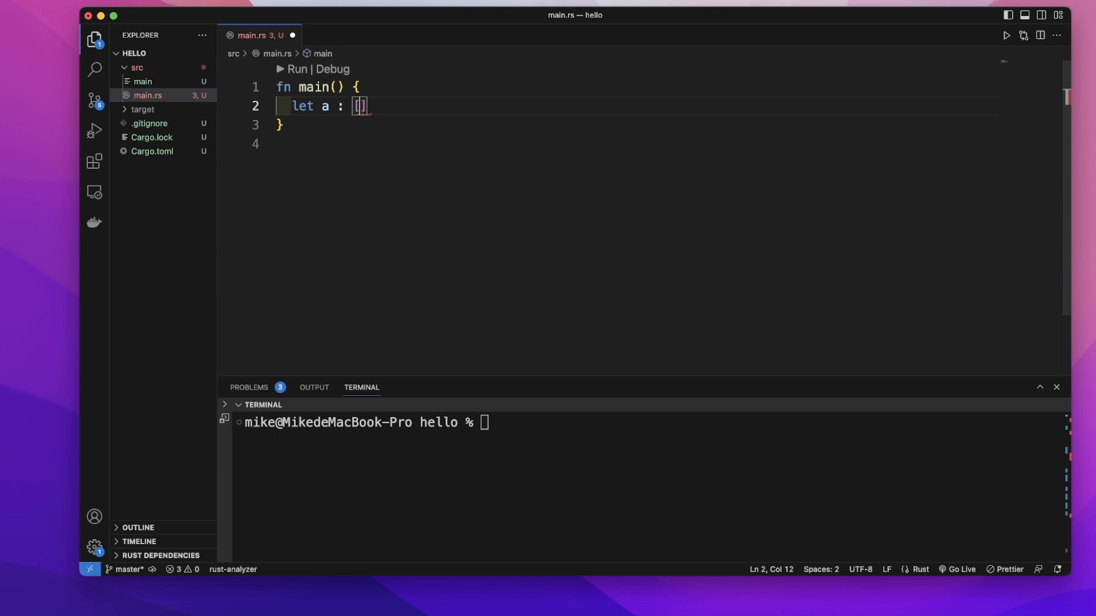
type("i32;")
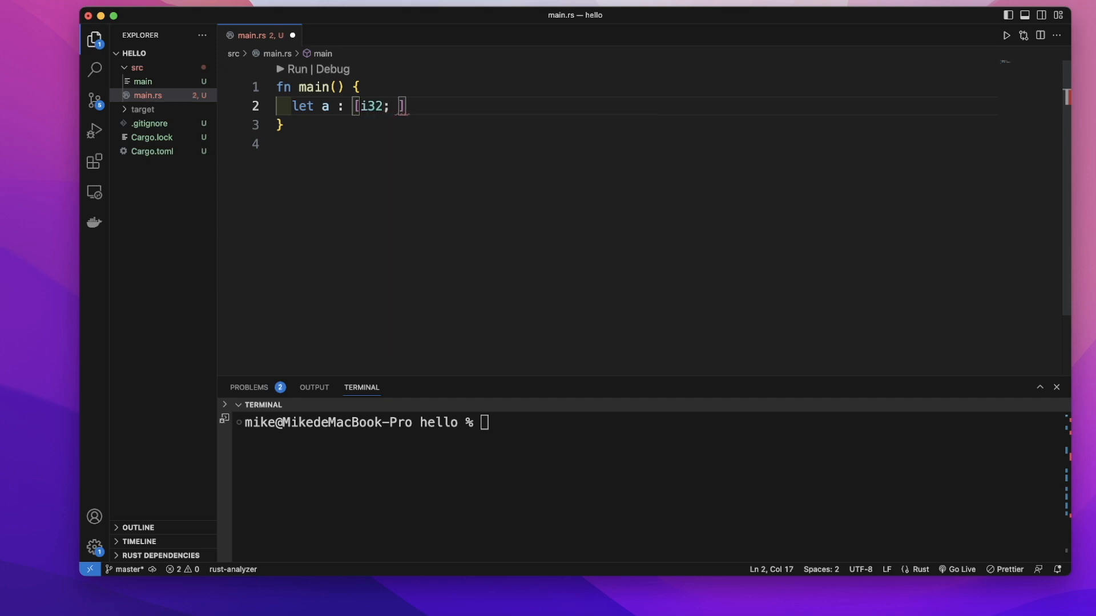
type("5]")
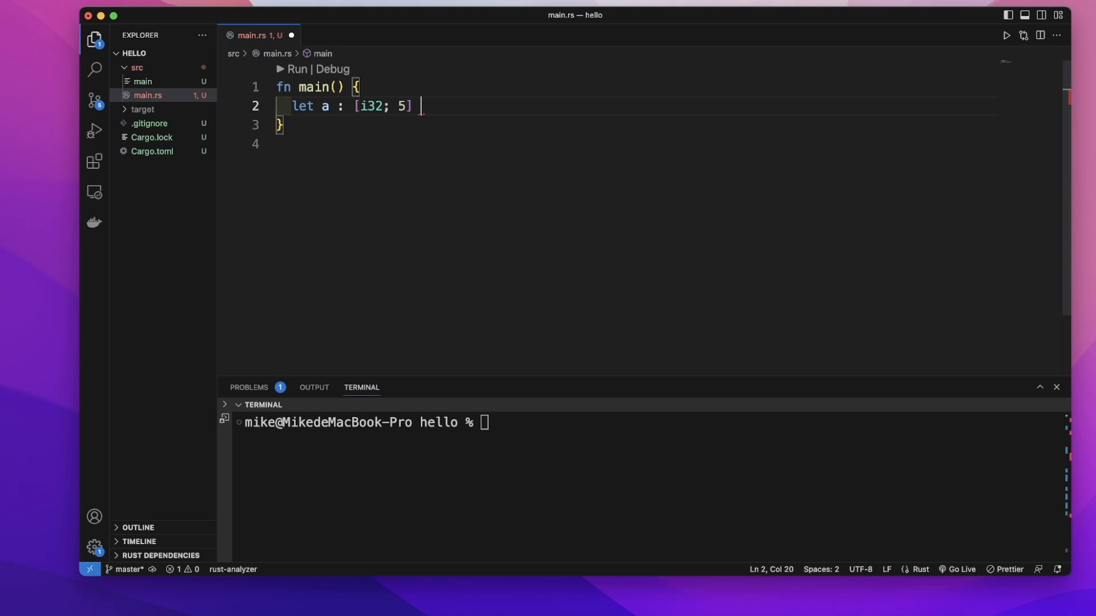
type("= []")
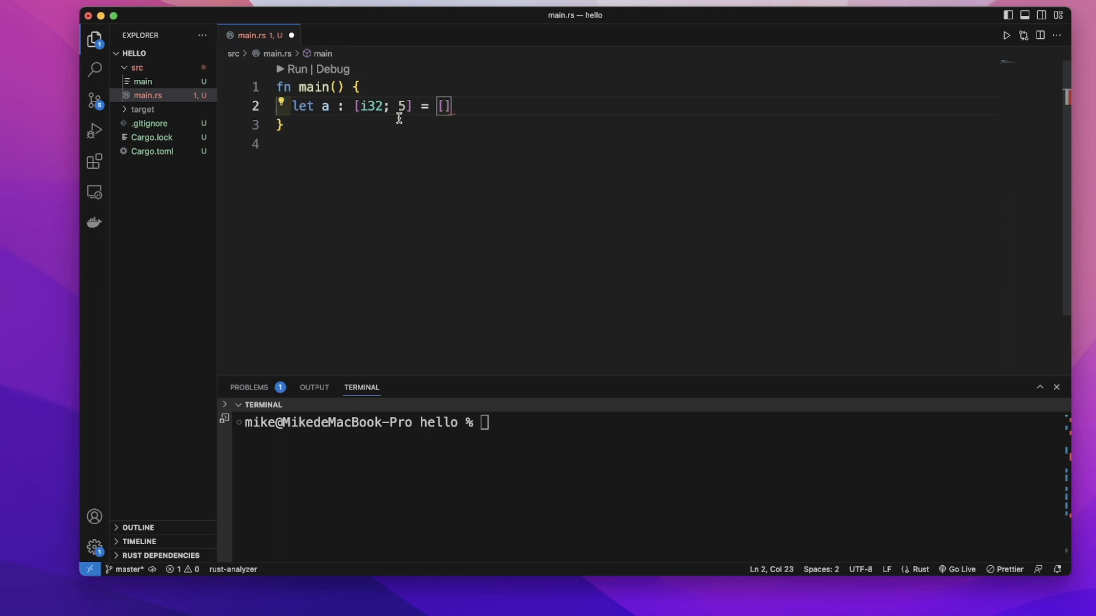
type("1,2")
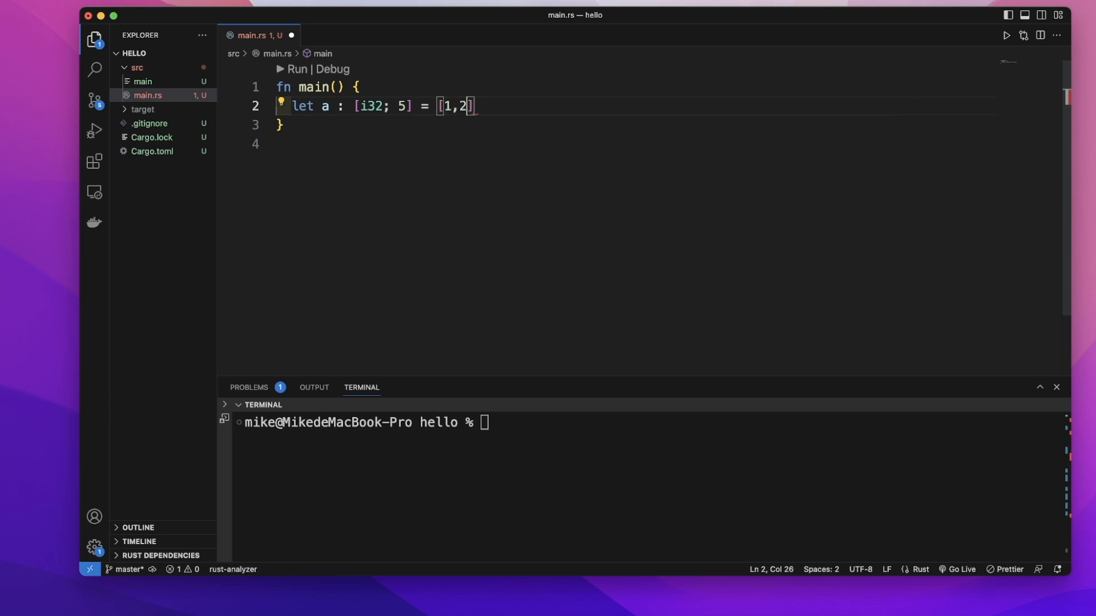
type(",3,4,5")
type("let")
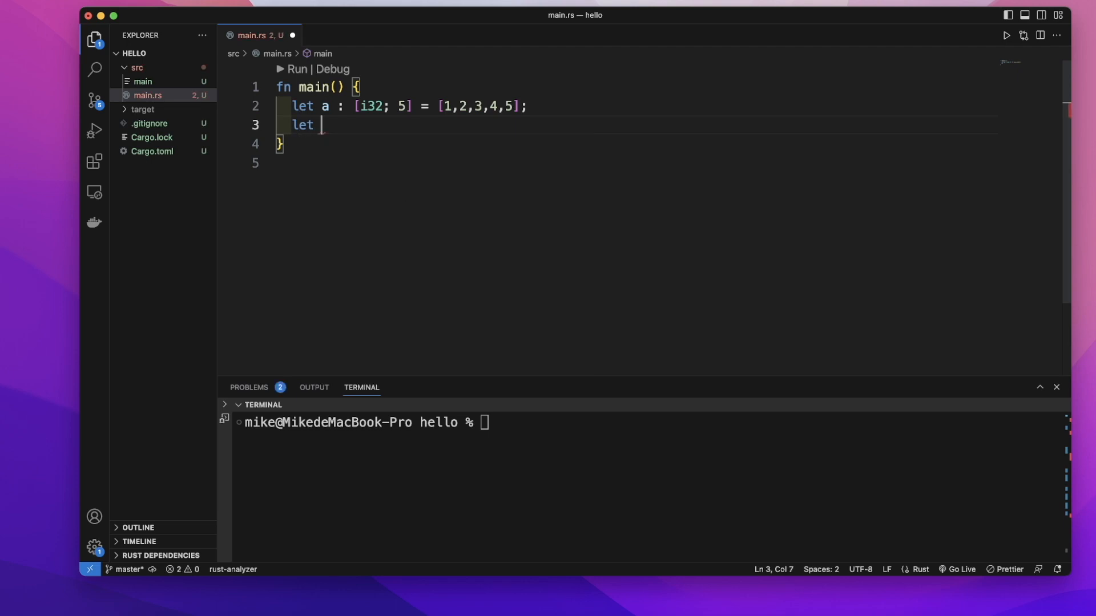
Declare let b: [&str; 2] = ["hello", "world"]; below array a.
type("b")
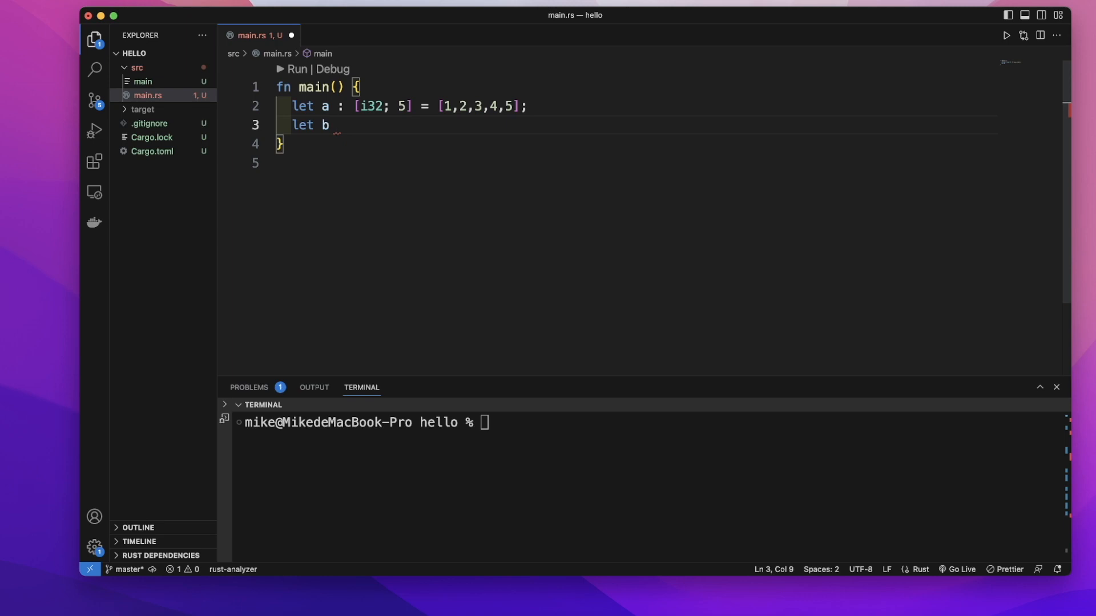
type("= [\"")
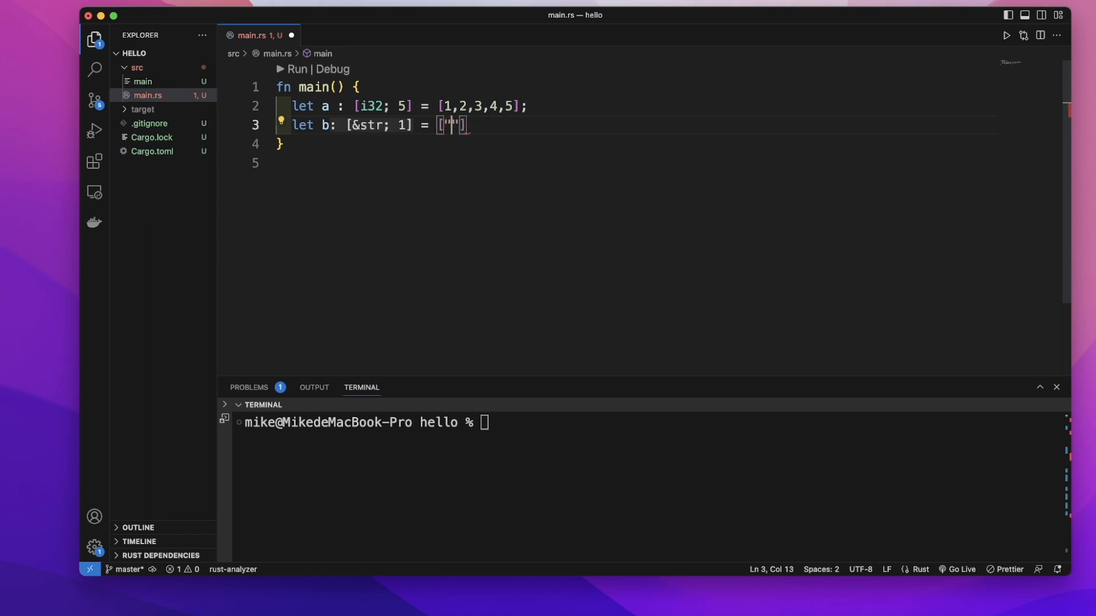
type("helo")
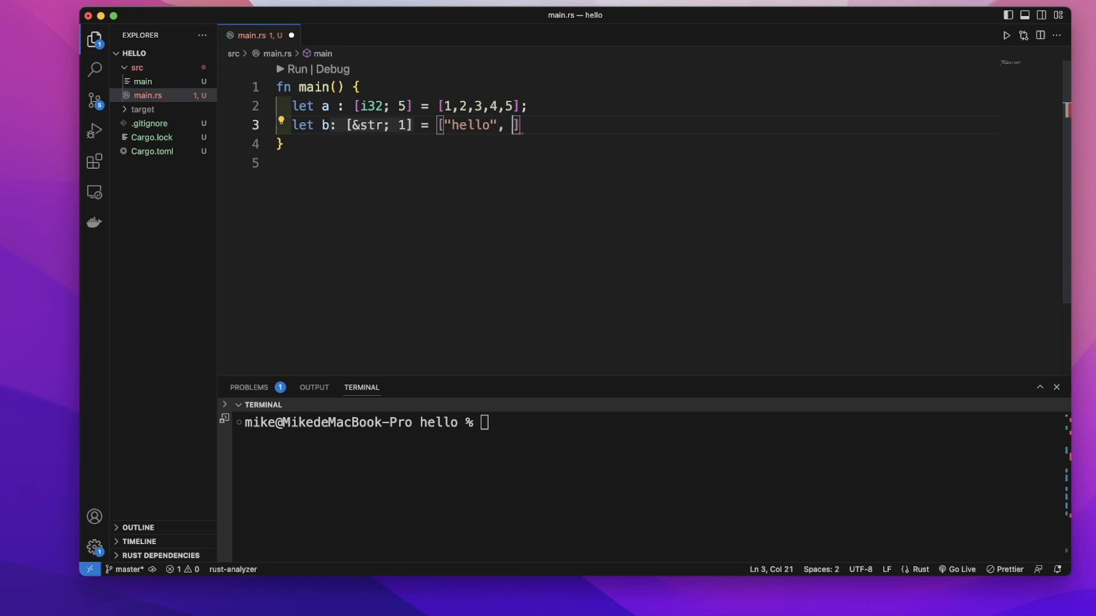
type("\"")
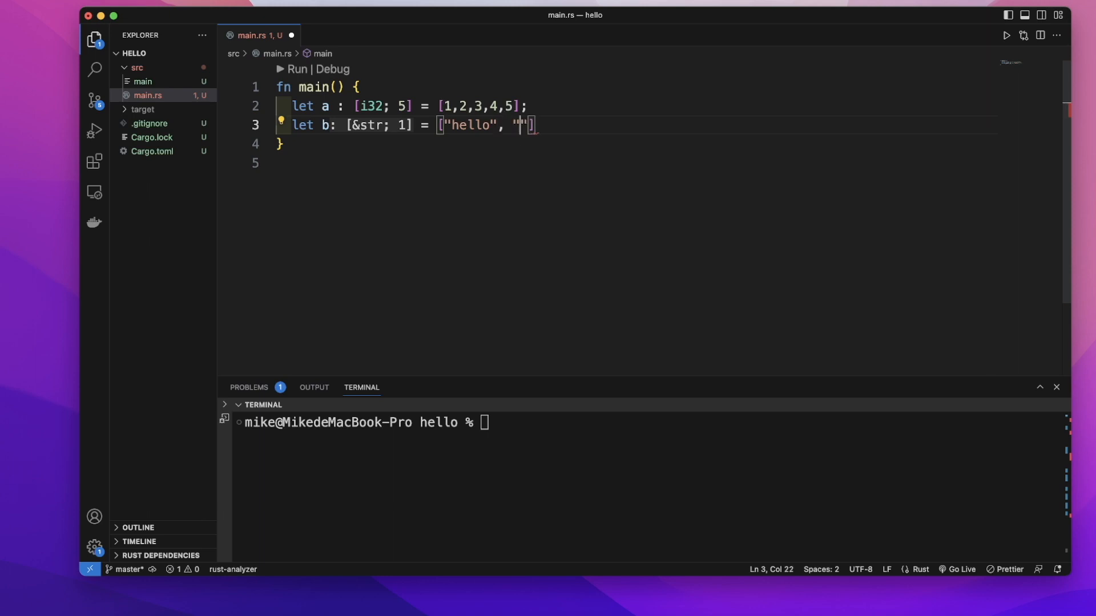
type("world")
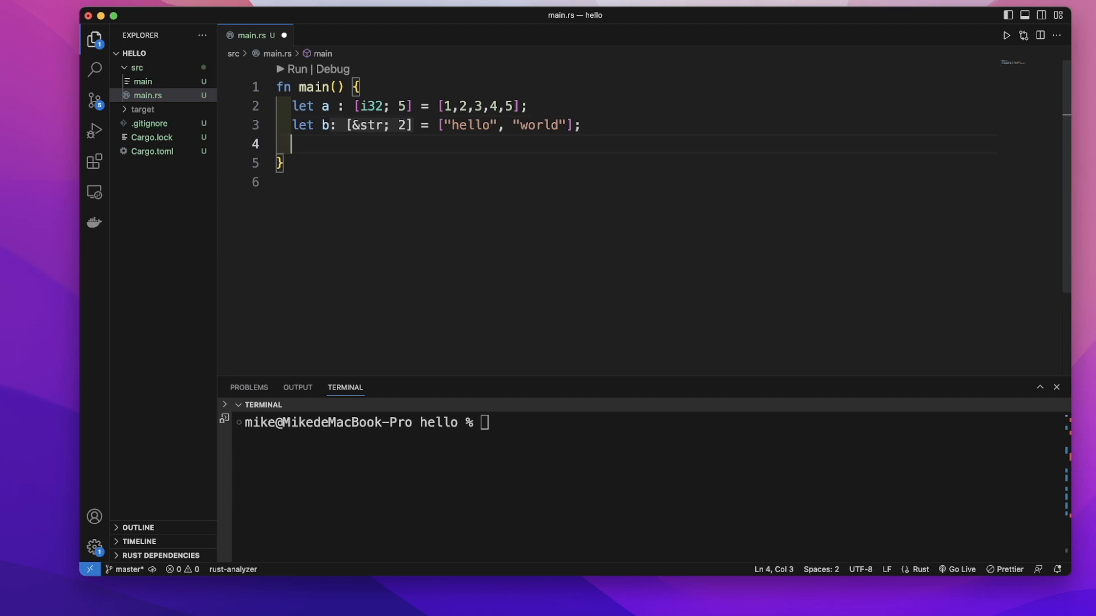
Declare let c = [3; 5]; and insert the inlay hint type : [i32; 5].
type("let")
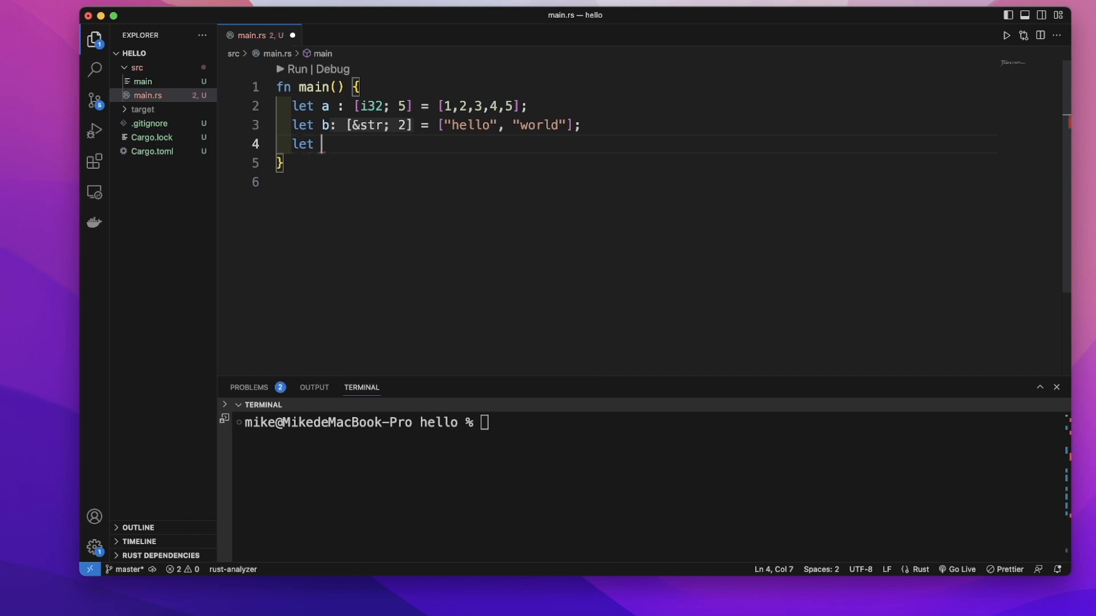
type("c =")
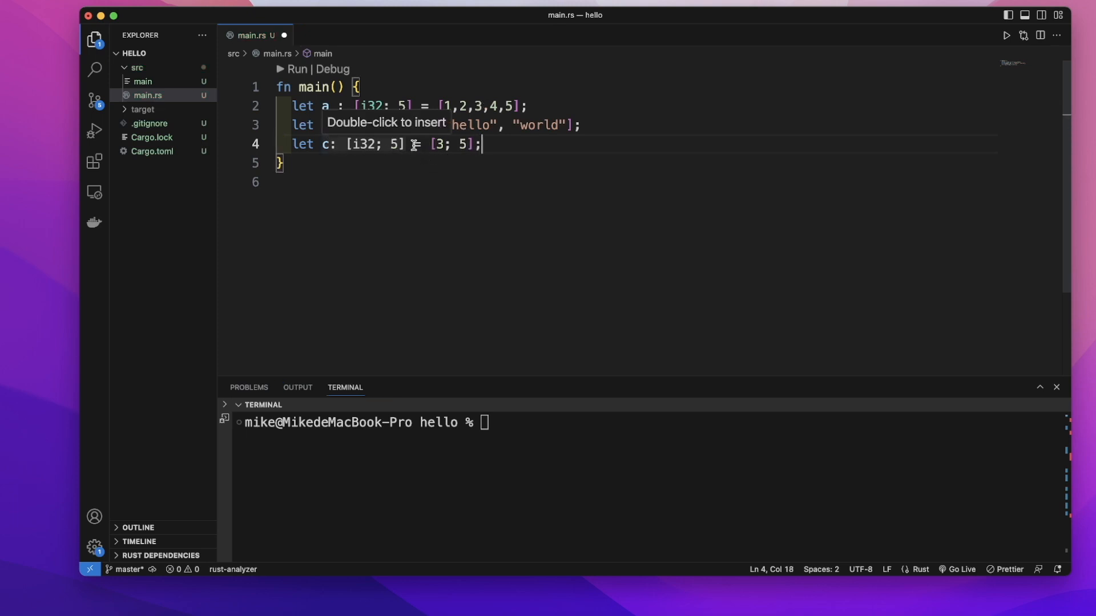
double_click(439, 144)
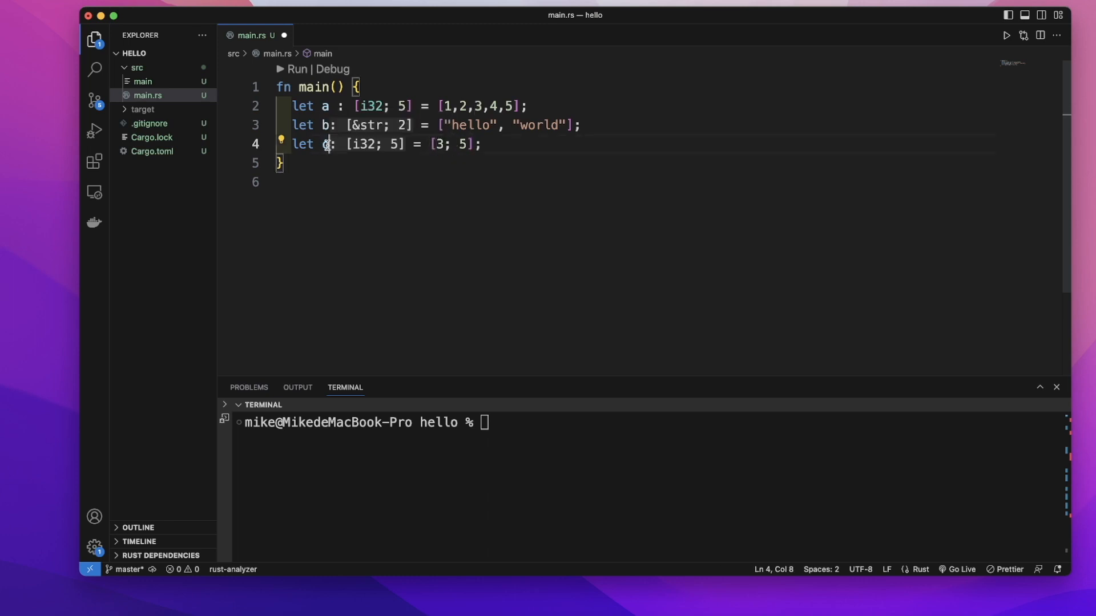
key("Enter")
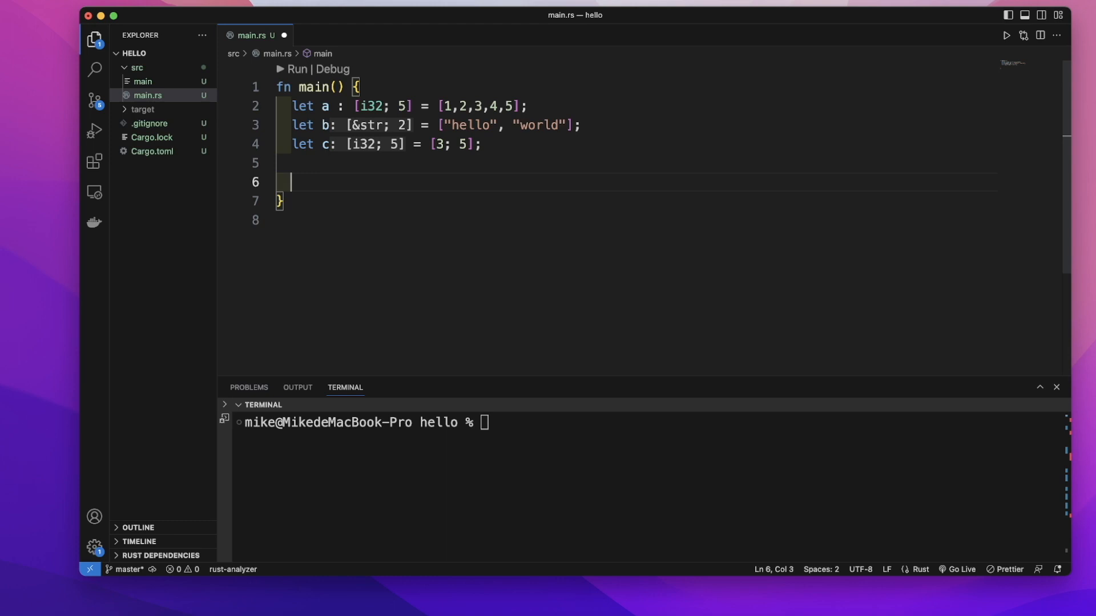
Write println!("{}", a[0]); on line 6 below the array declarations.
type("println!(")
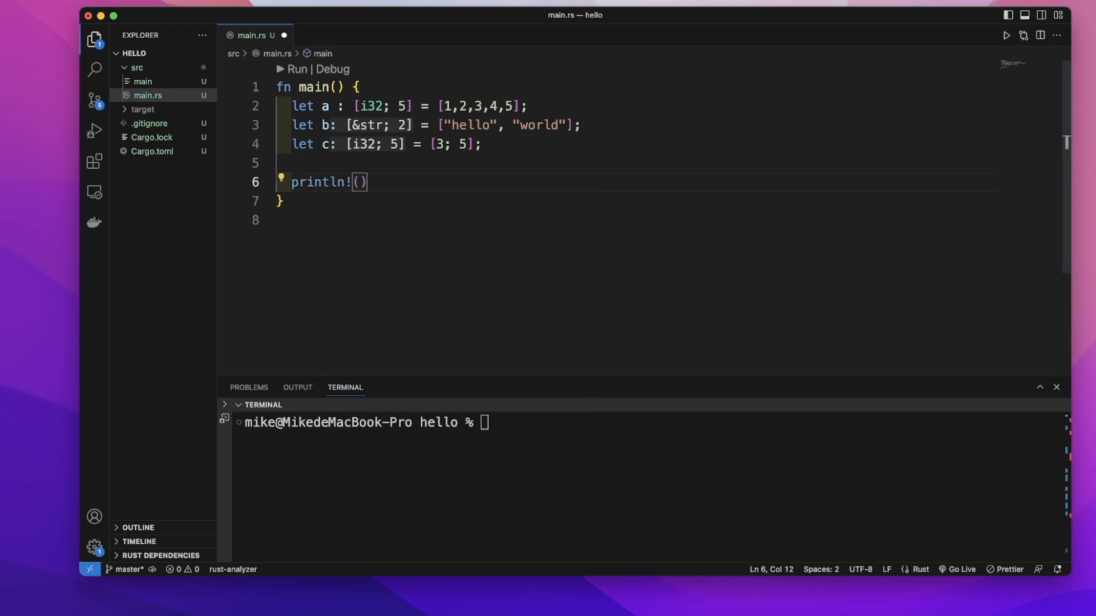
type("\"{\"")
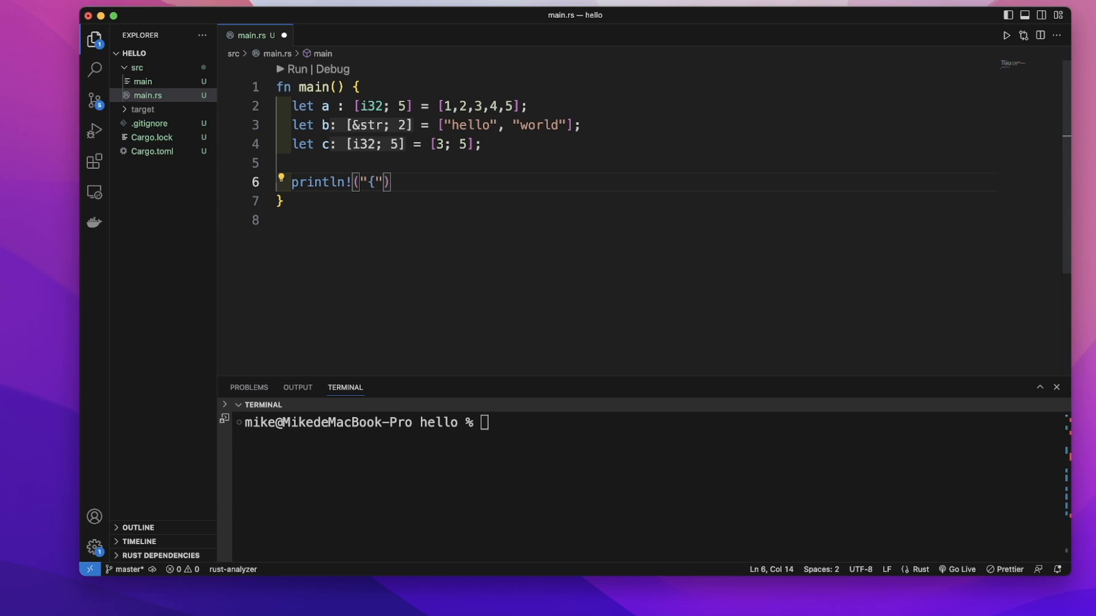
type("}\"")
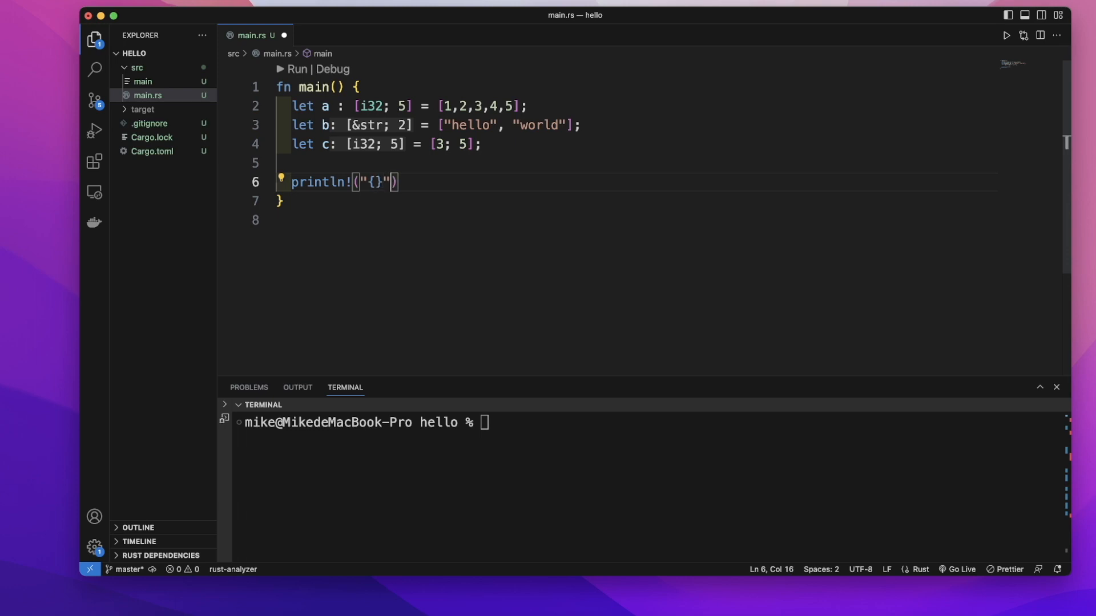
type("\", \"")
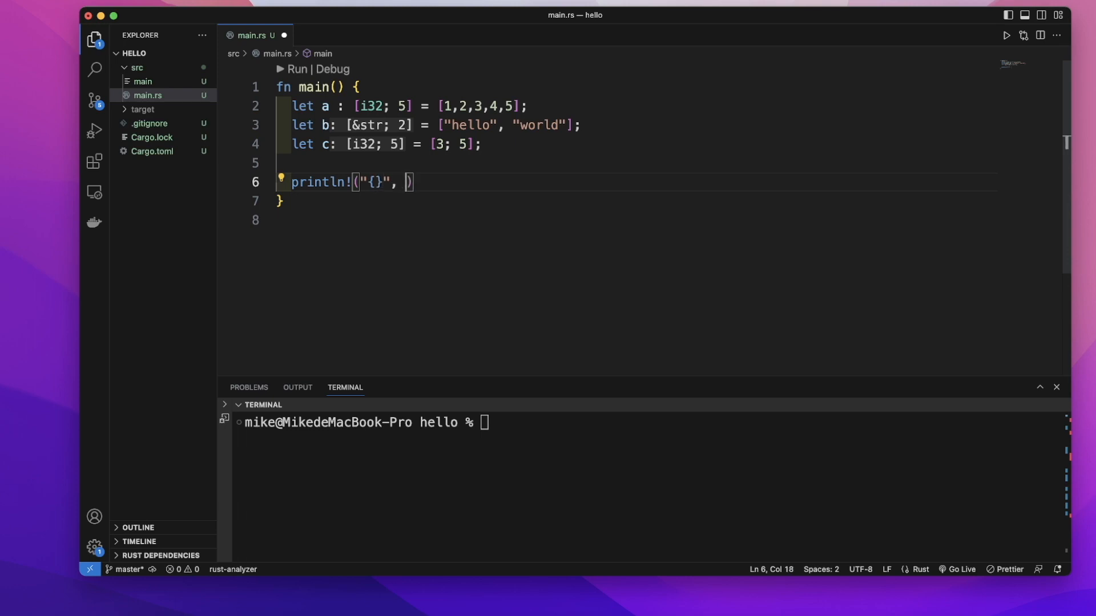
type("a[]")
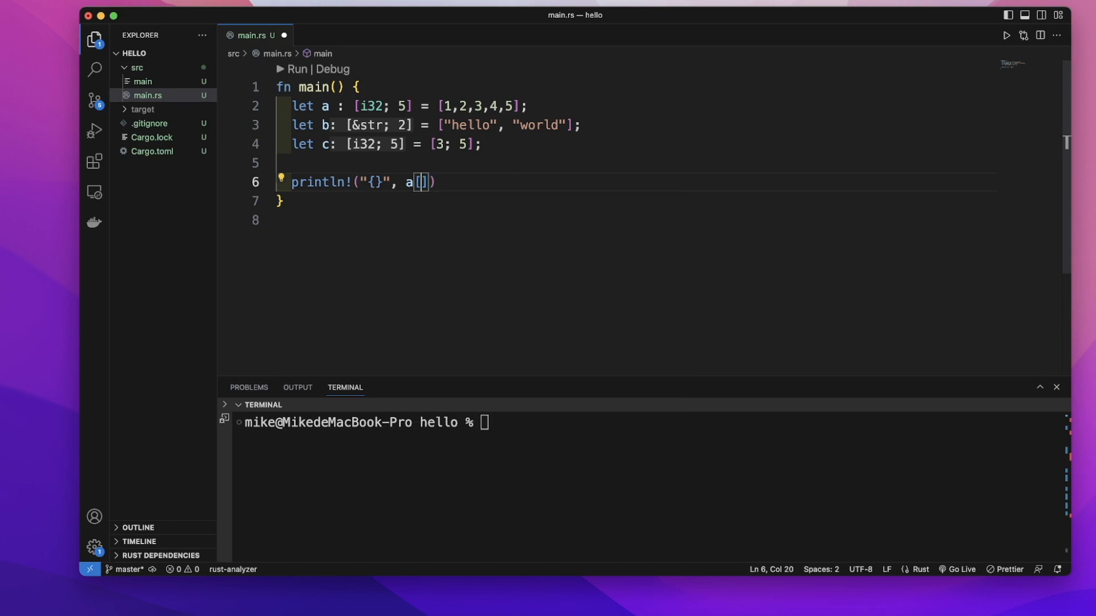
type("0]);")
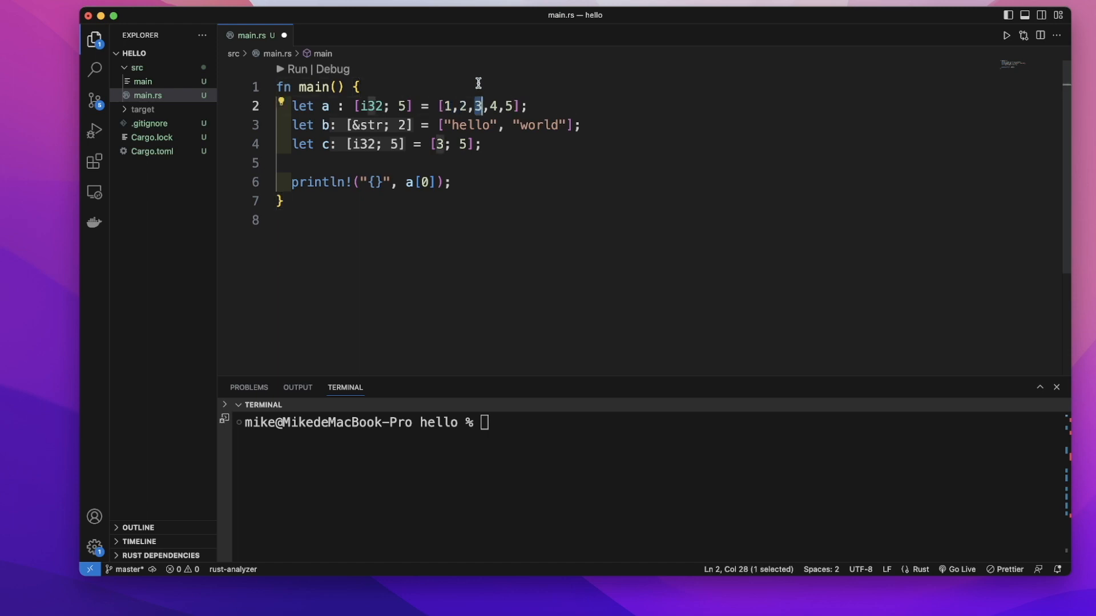
mouse_move(479, 148)
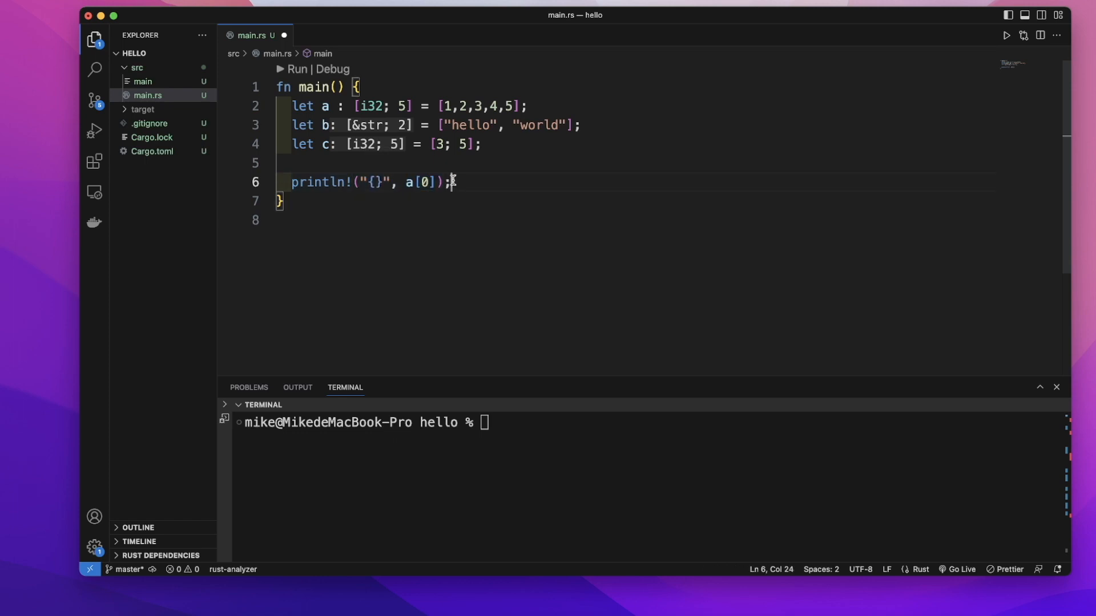
Add println! statements printing b[1] and c[2], then begin typing cargo in the terminal.
type("println!(\"{}\",")
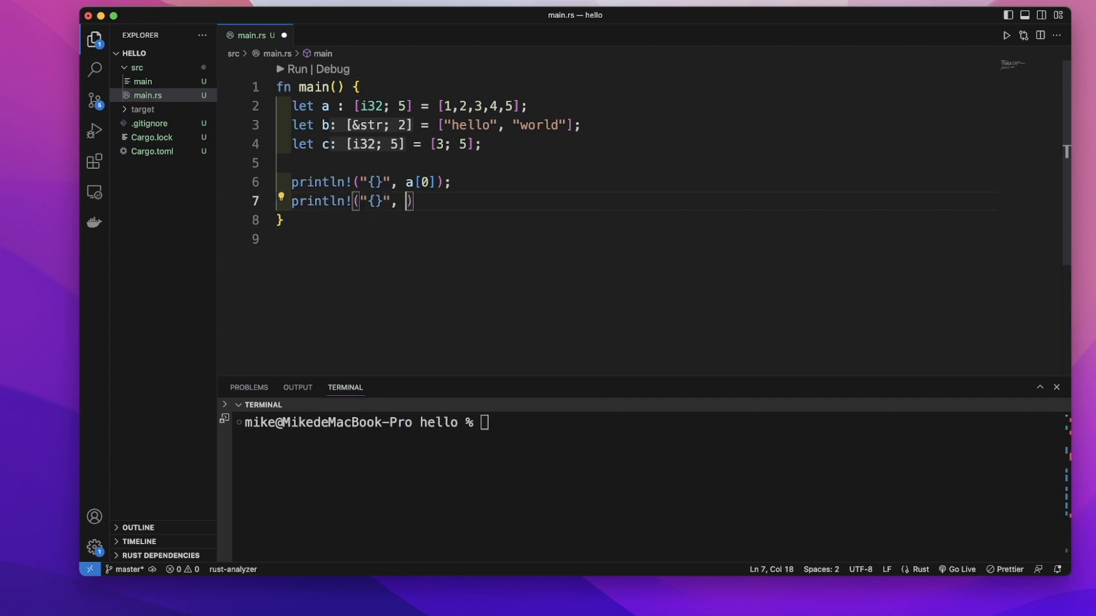
type("b")
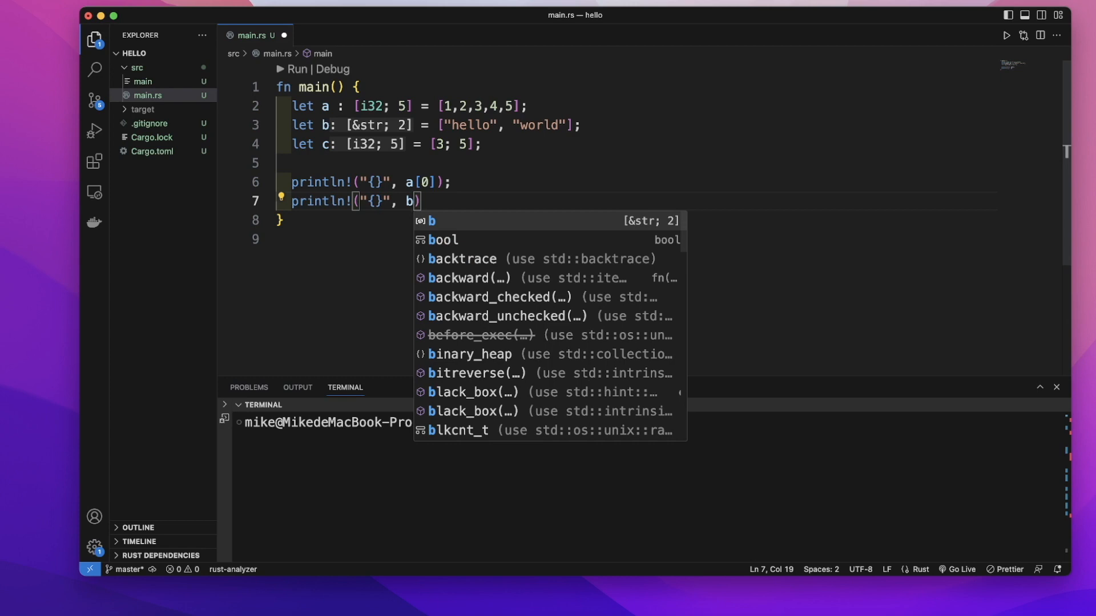
type("[1]")
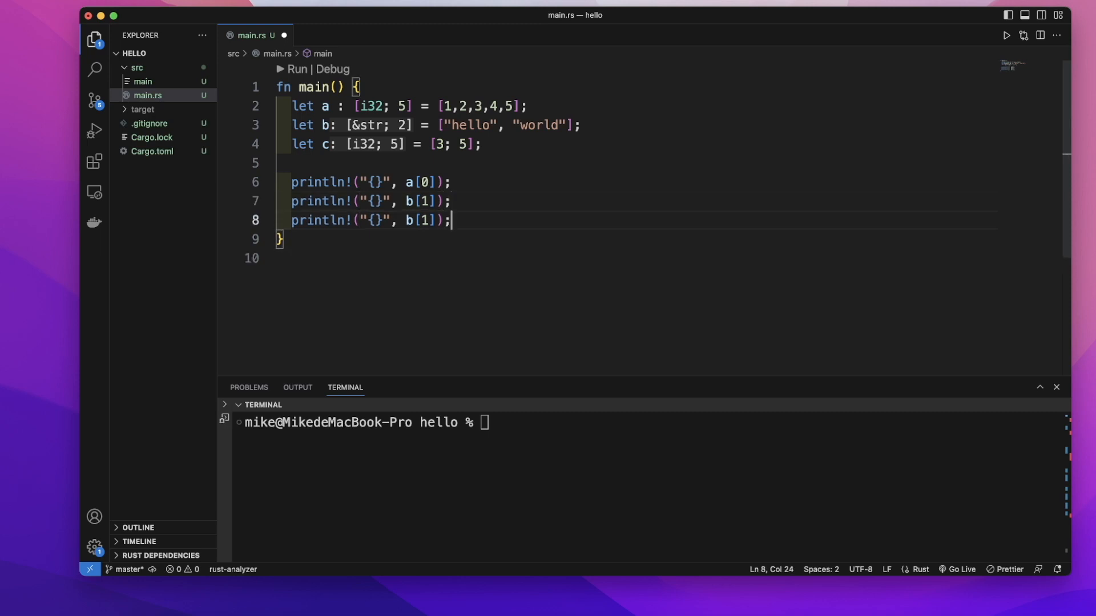
type("c")
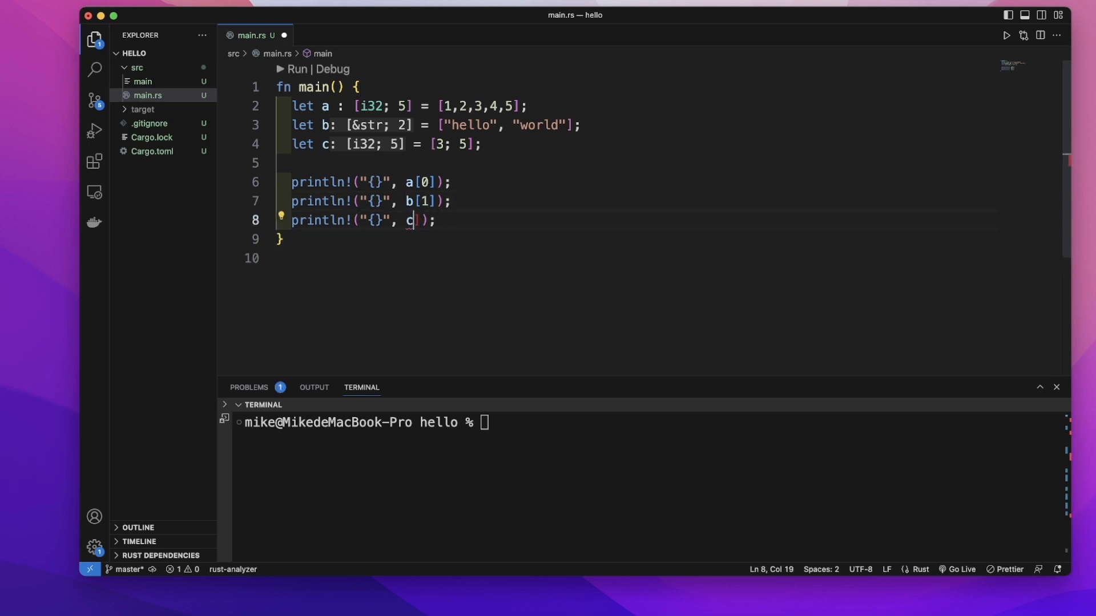
type("[")
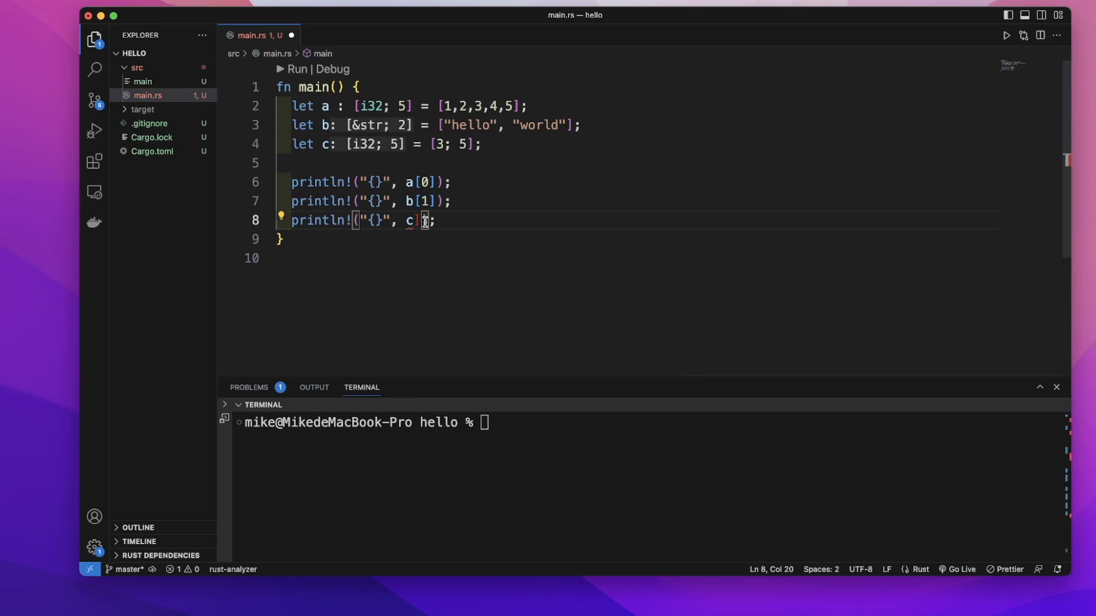
type("[]")
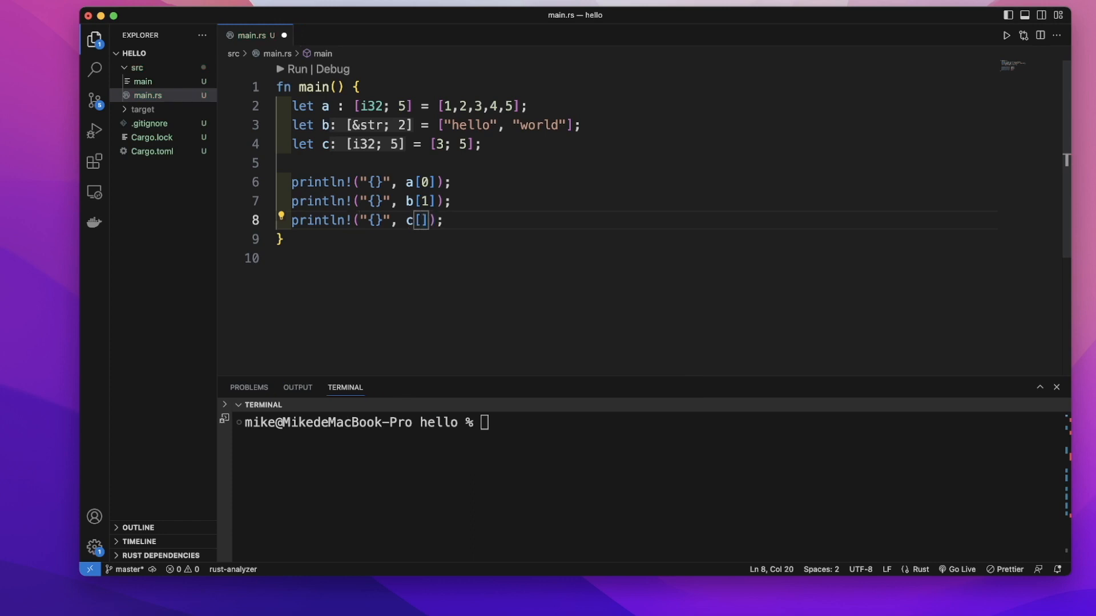
type("2")
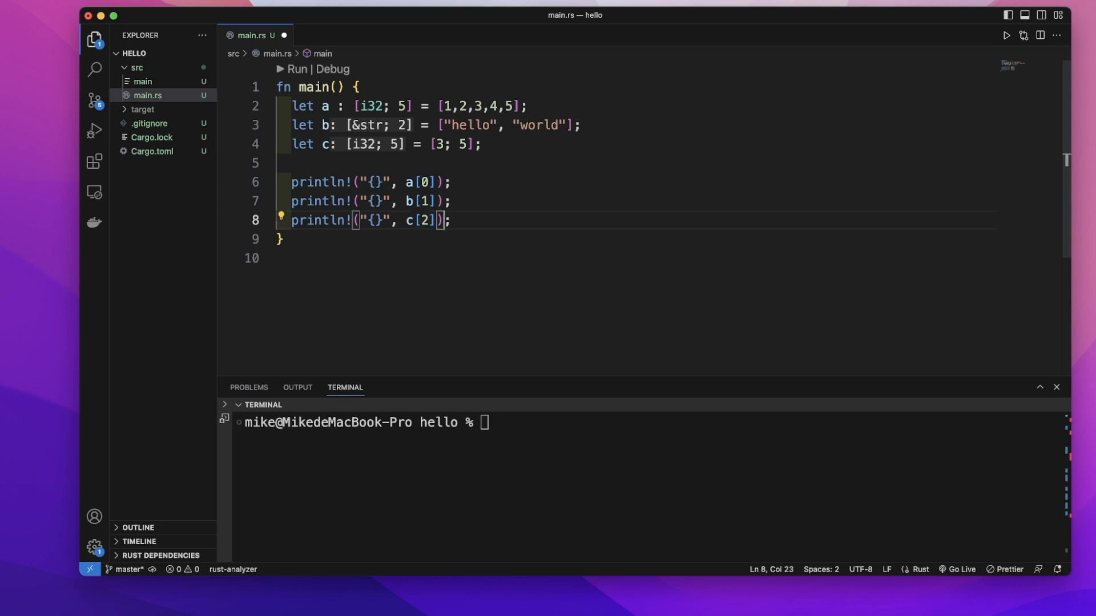
type("car")
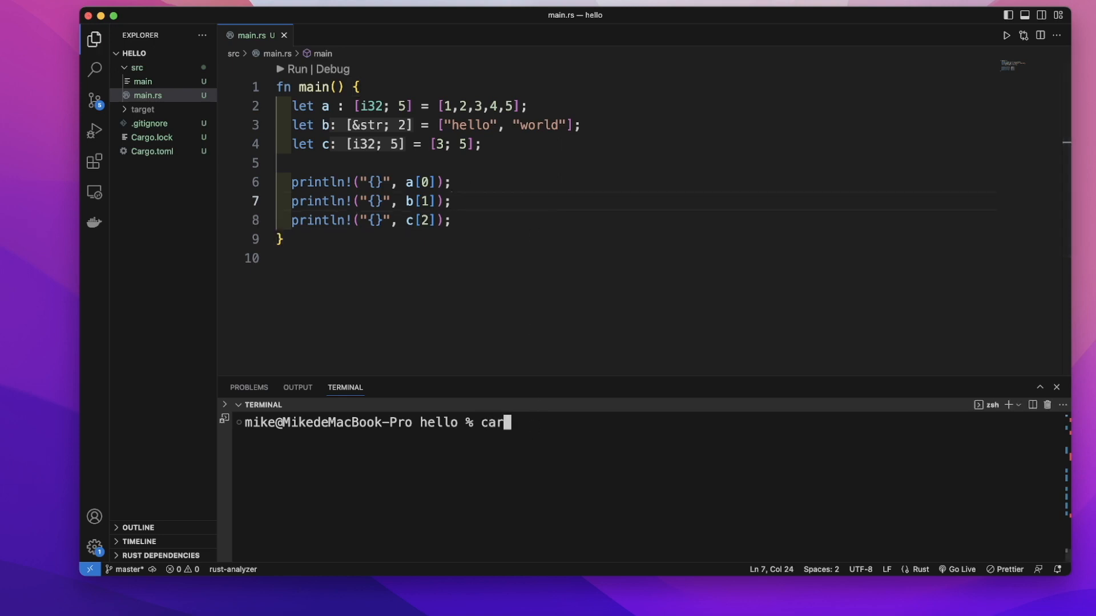
Run cargo run to print 1, world, 3, and select "world" in array b.
key("Enter")
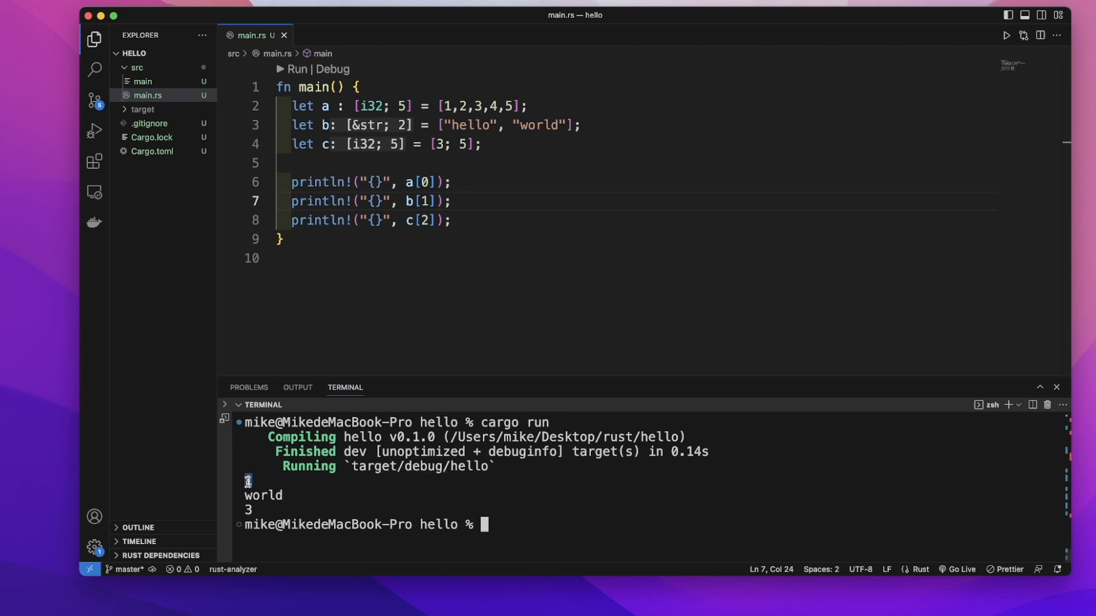
double_click(541, 125)
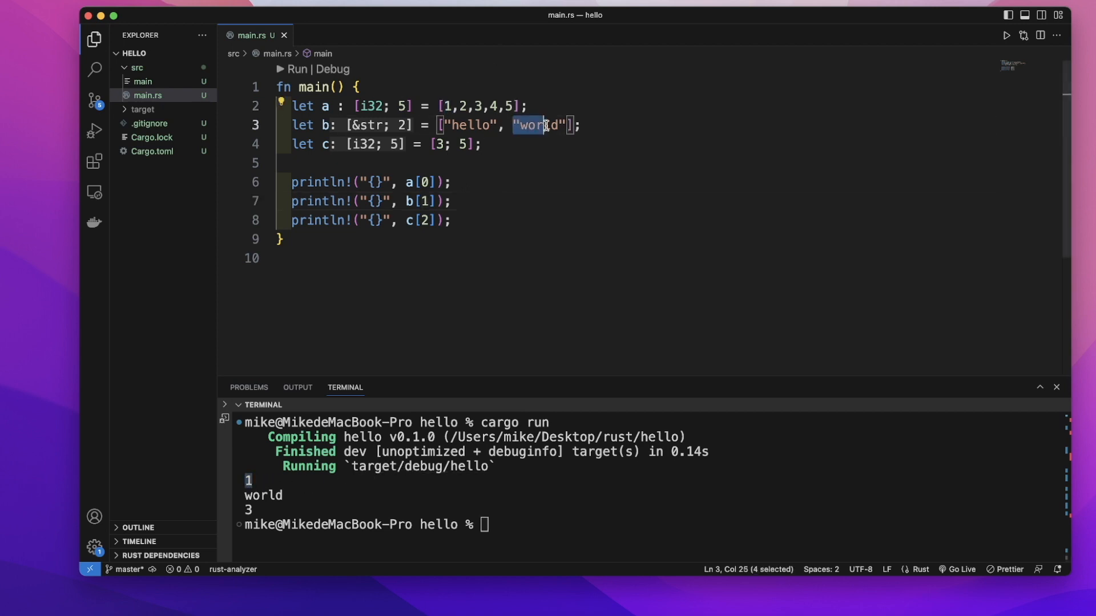